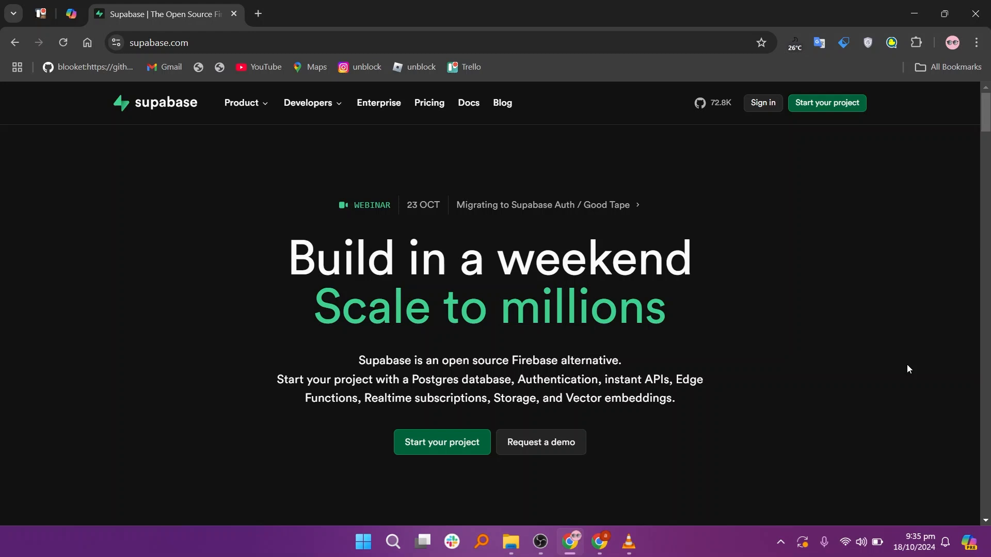
- Browse the supabase.com homepage features, customer stories and starter templates, then open the Pricing page
scroll(down, 3)
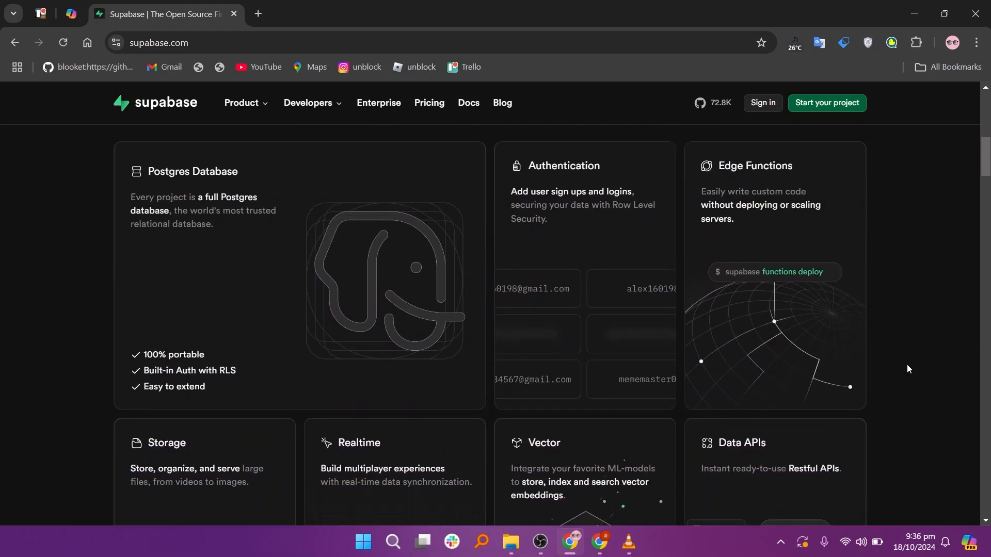
scroll(down, 3)
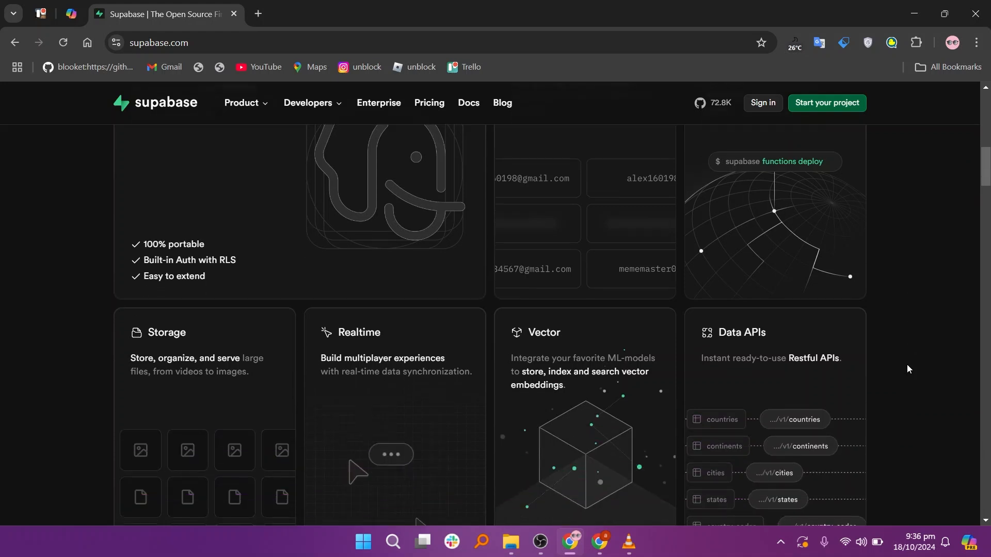
scroll(down, 3)
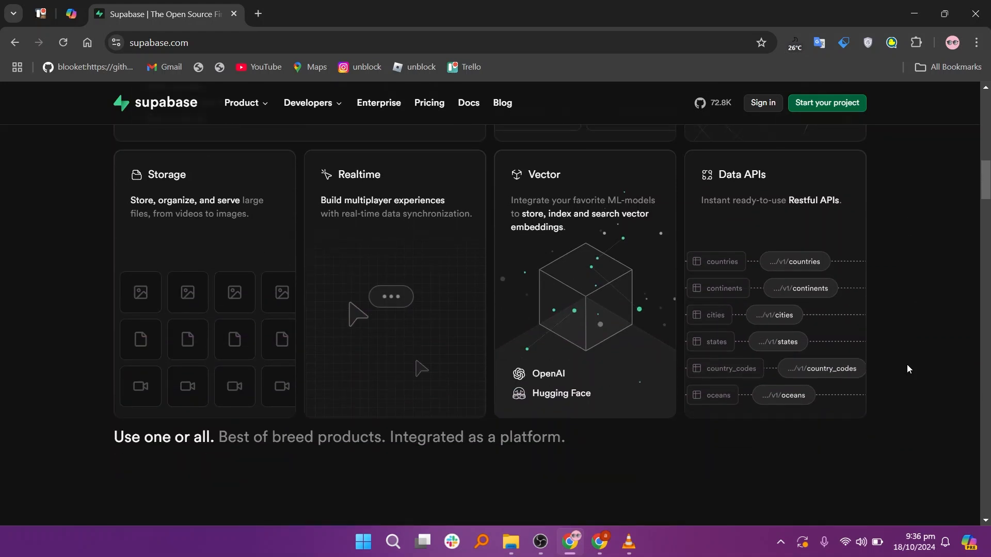
scroll(down, 3)
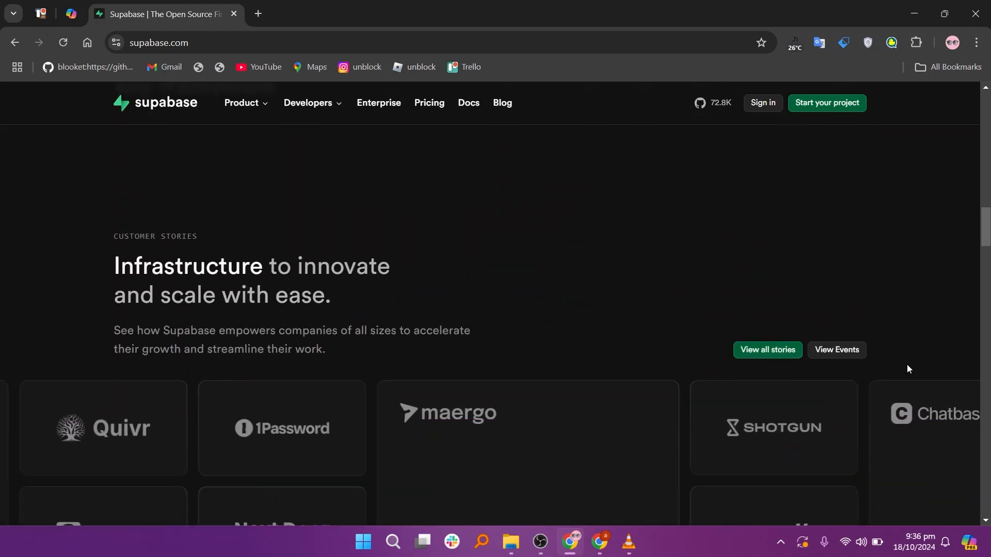
scroll(down, 3)
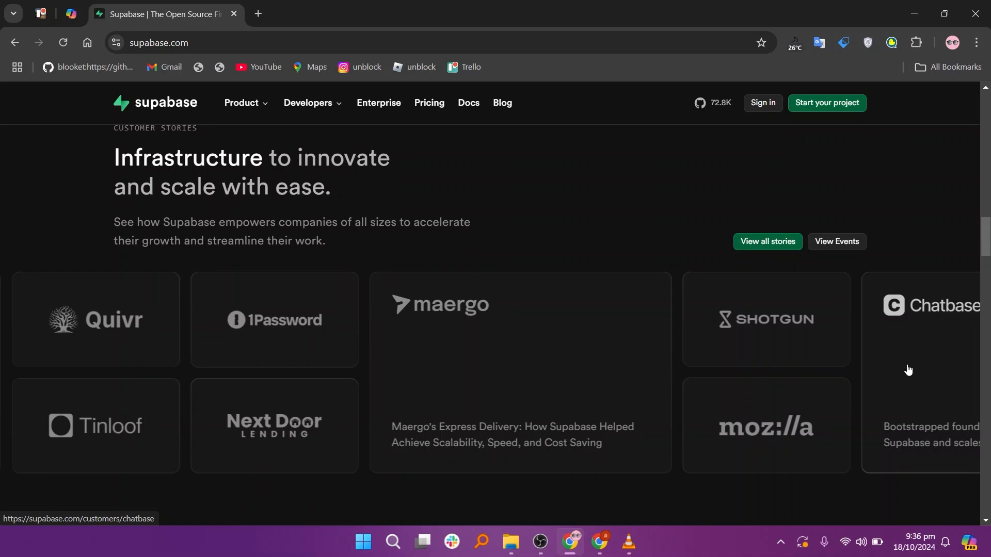
scroll(down, 3)
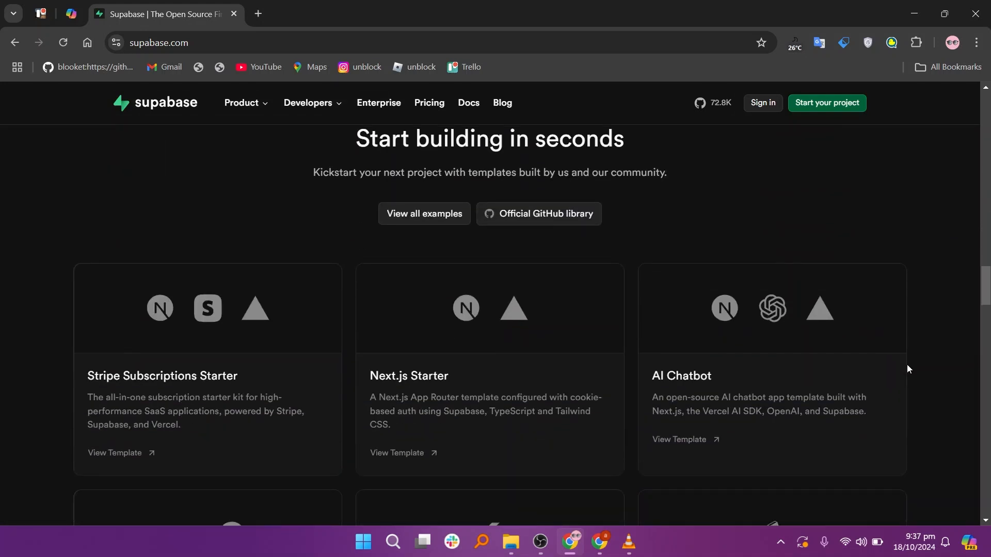
scroll(down, 3)
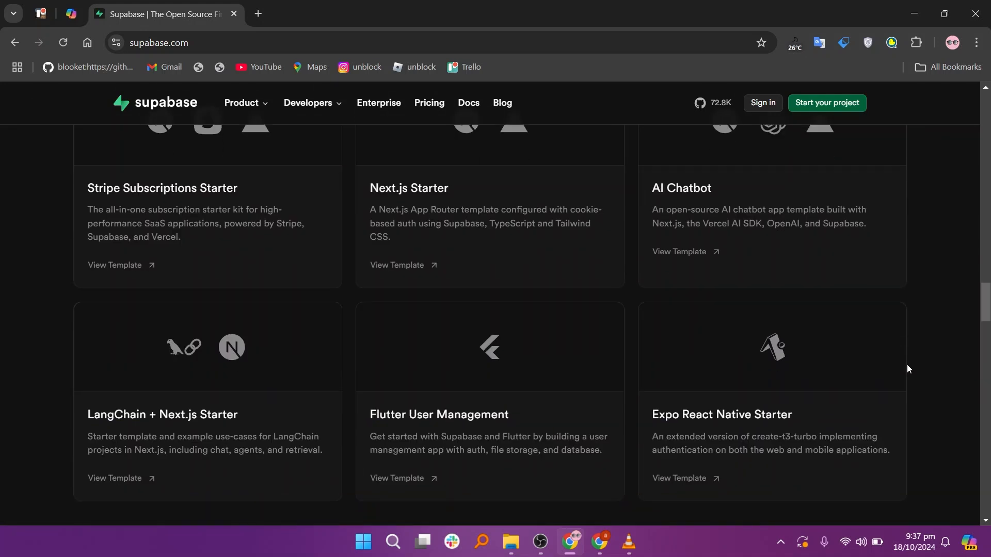
scroll(down, 3)
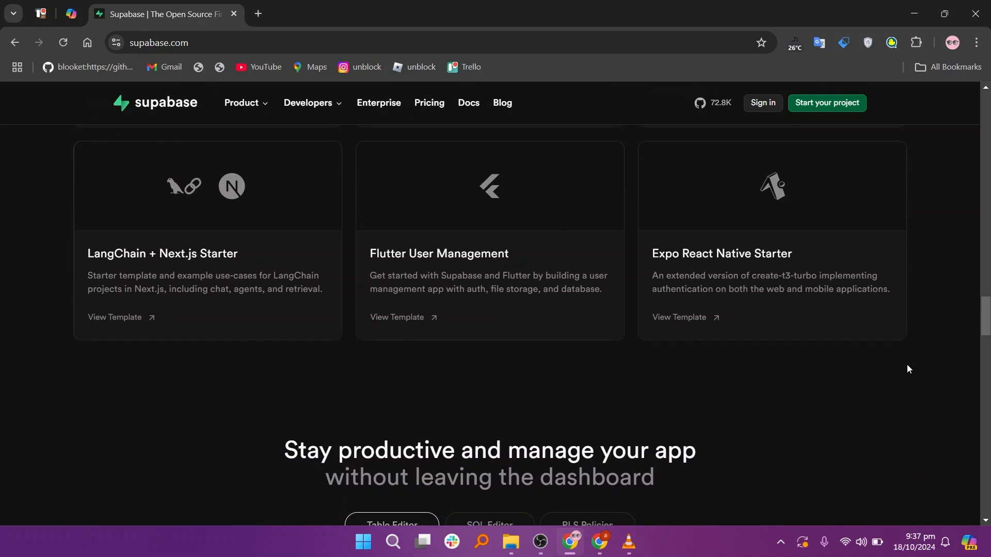
scroll(down, 3)
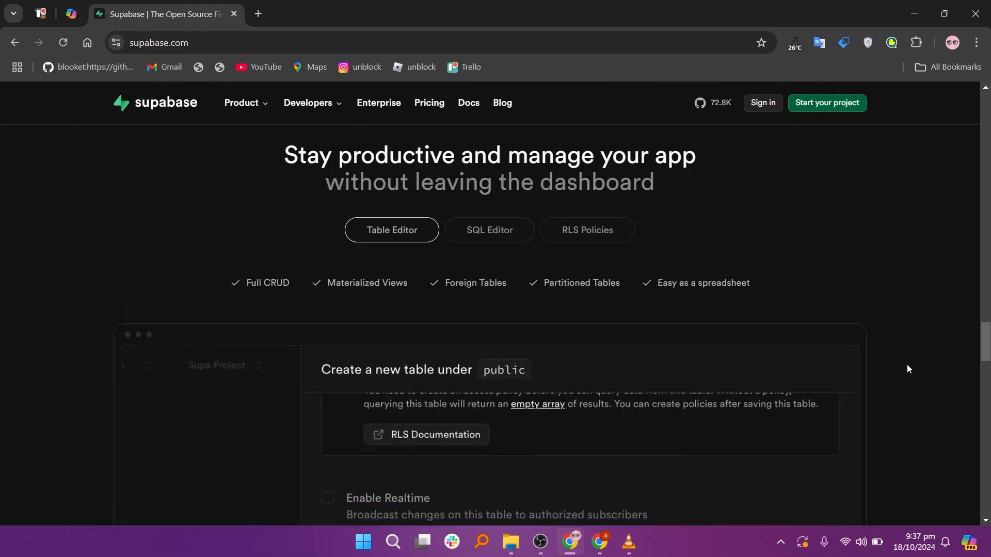
click(429, 103)
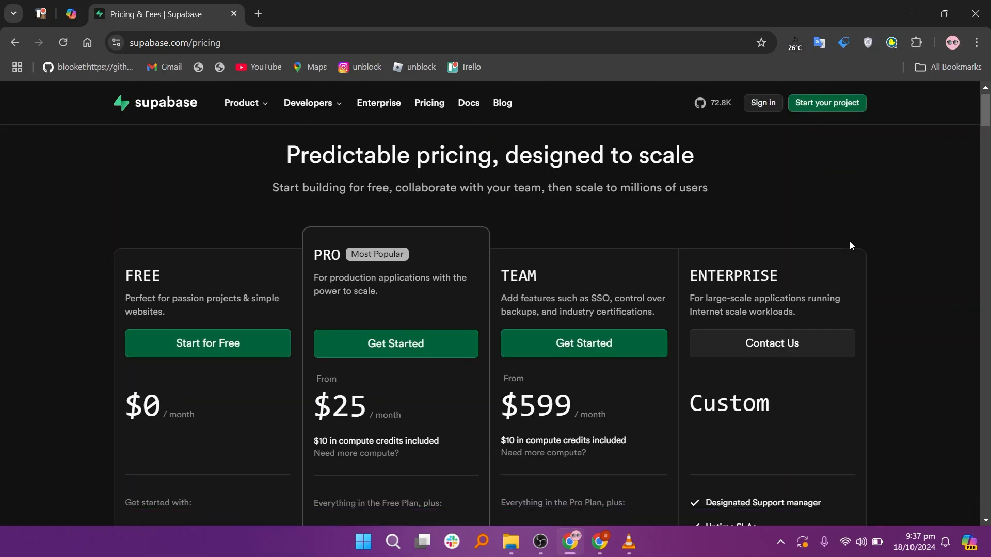
- Scroll down the Supabase pricing page past the Free, Pro, Team and Enterprise plans
scroll(down, 3)
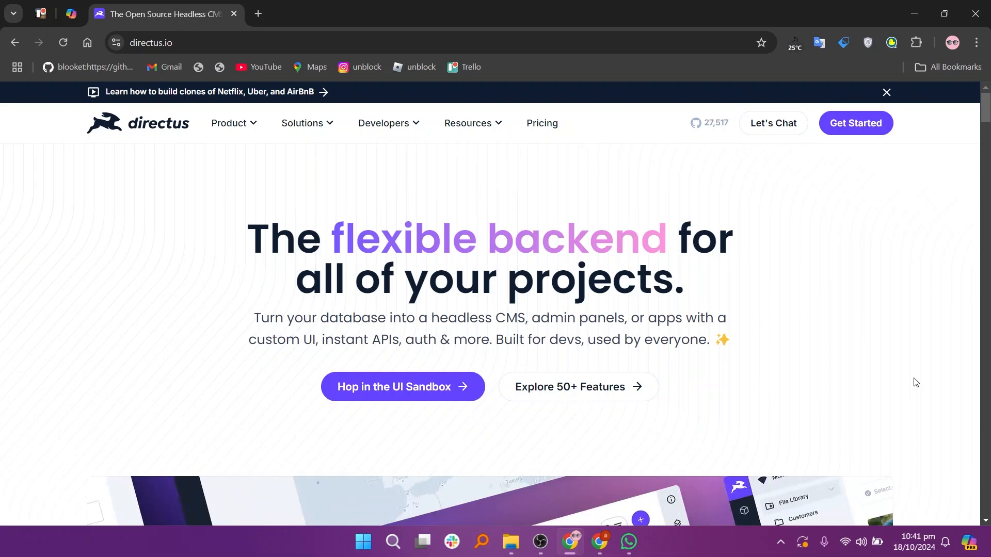
scroll(down, 3)
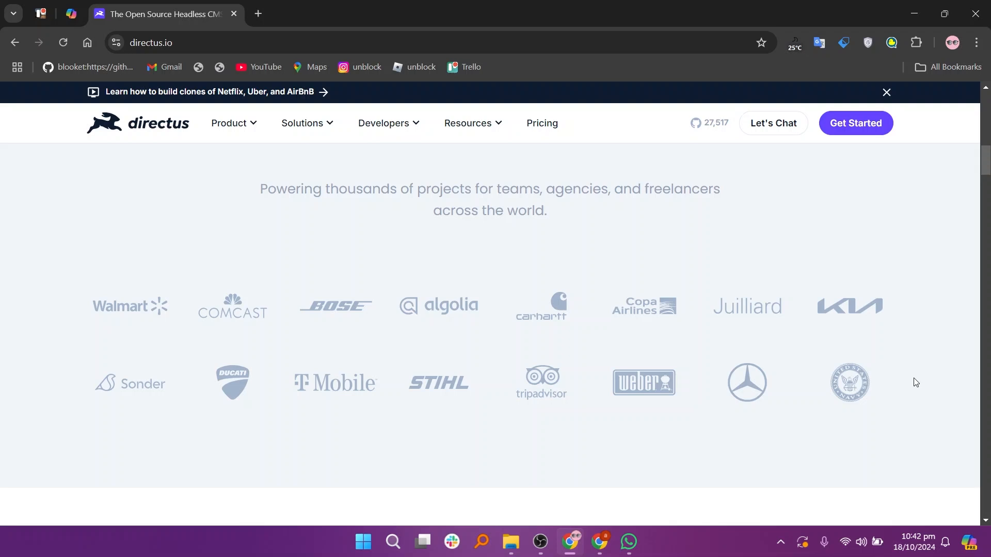
scroll(down, 3)
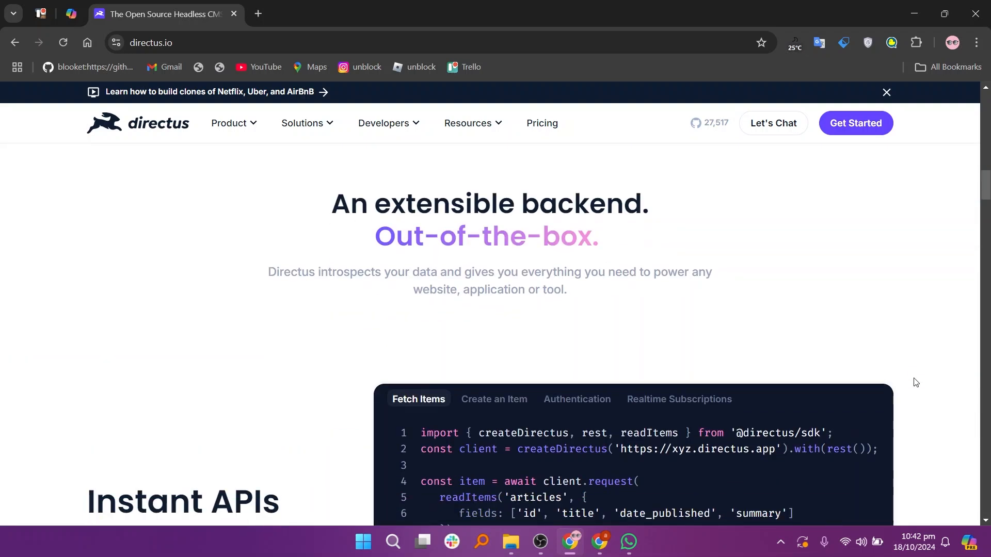
scroll(down, 3)
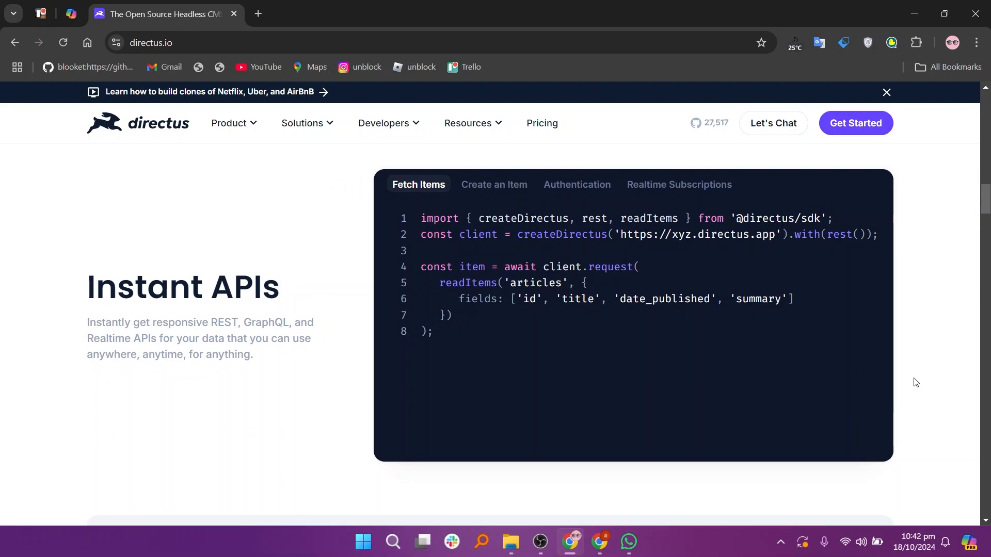
scroll(down, 3)
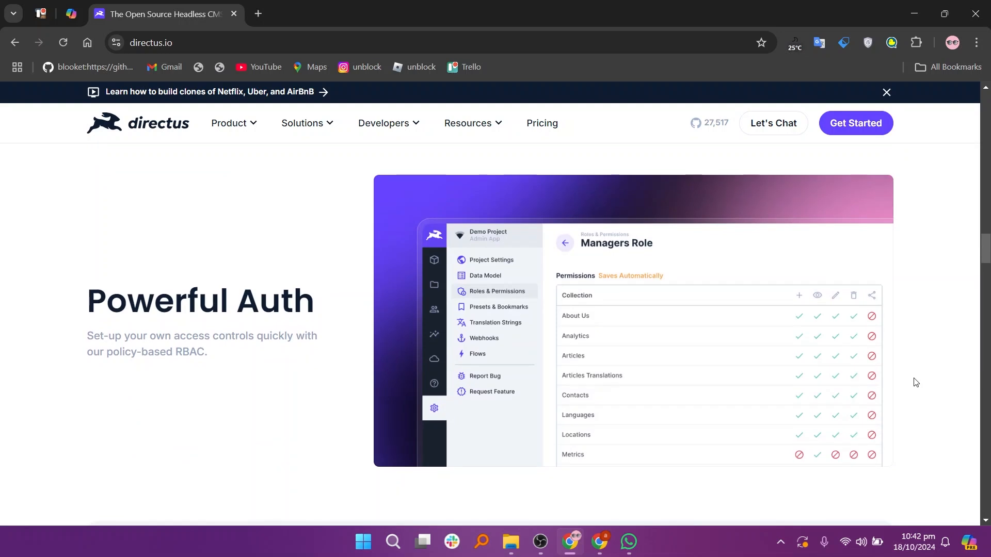
scroll(down, 3)
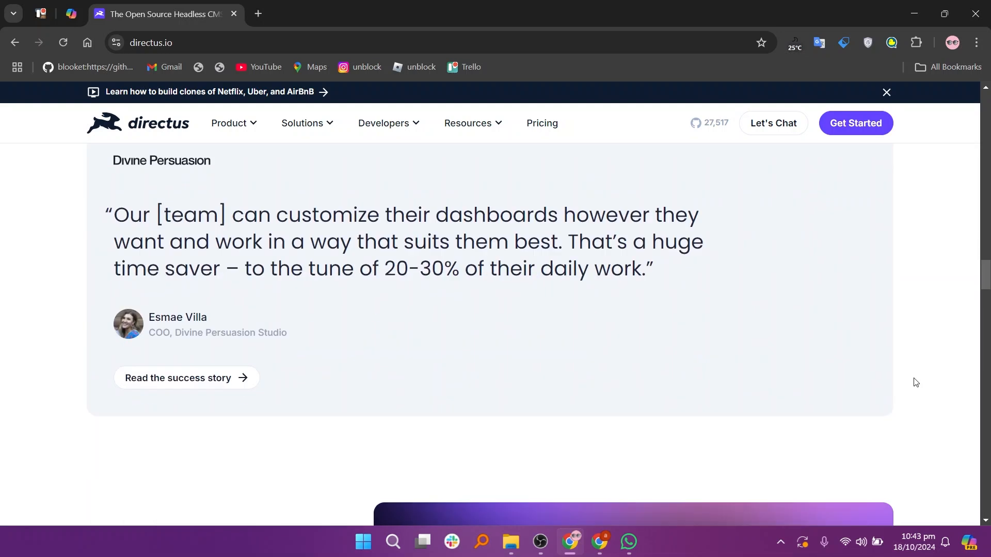